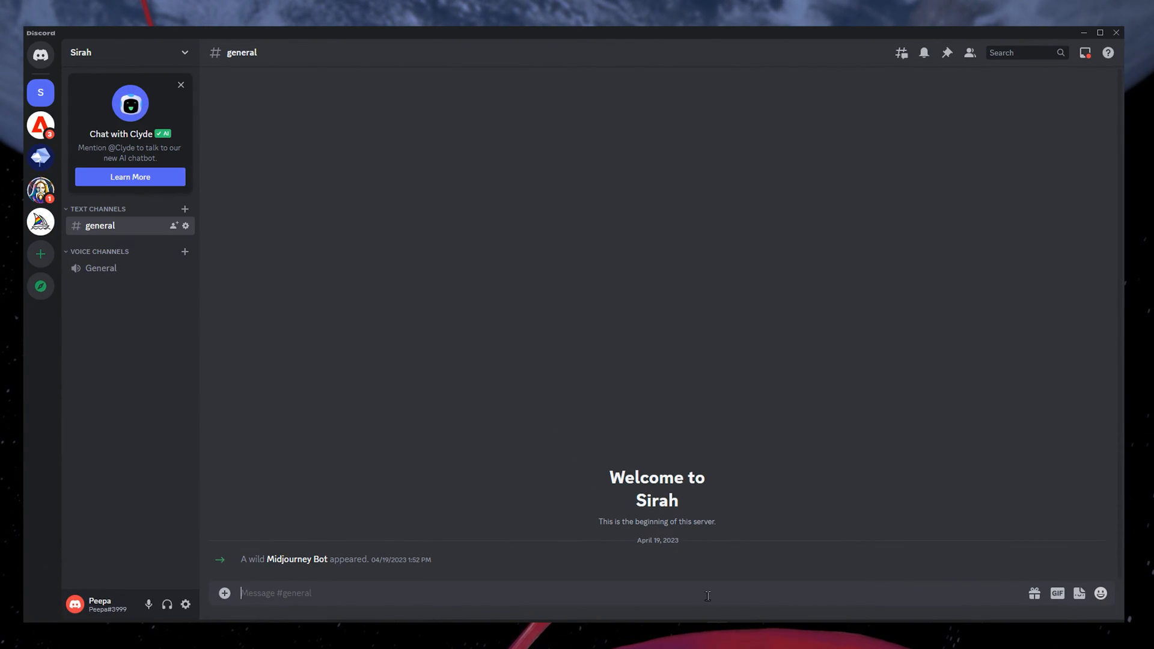
# Send '# TECH HOW' so it posts as a large heading in #general
pyautogui.write('#')
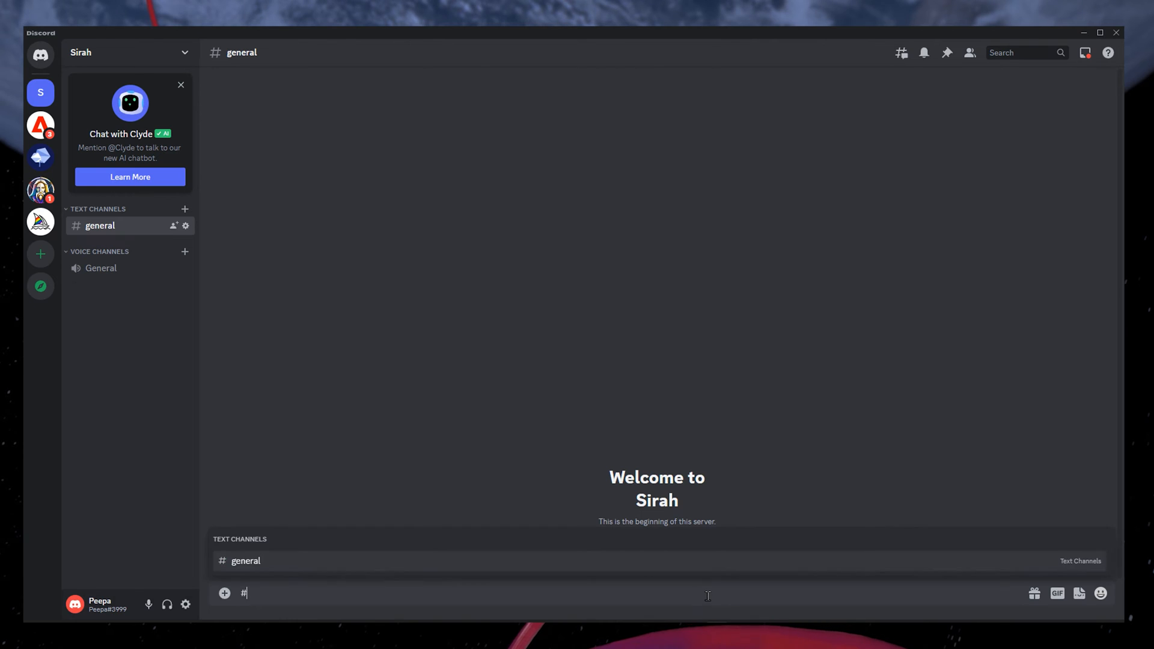
pyautogui.write('T')
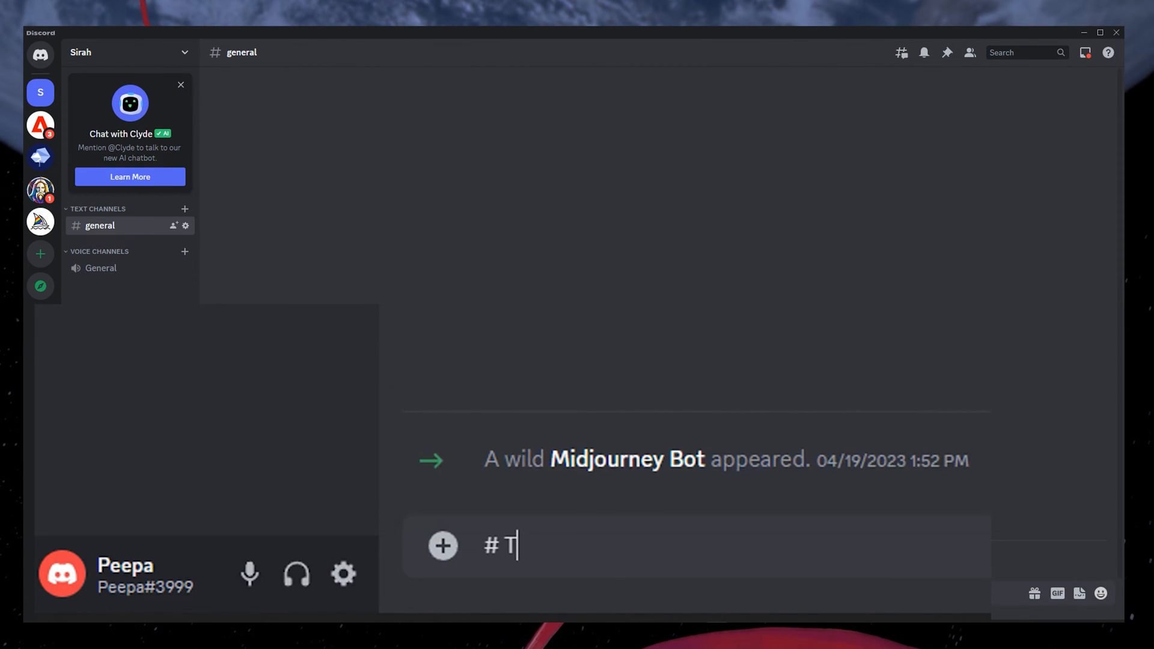
pyautogui.write('ECH HOW')
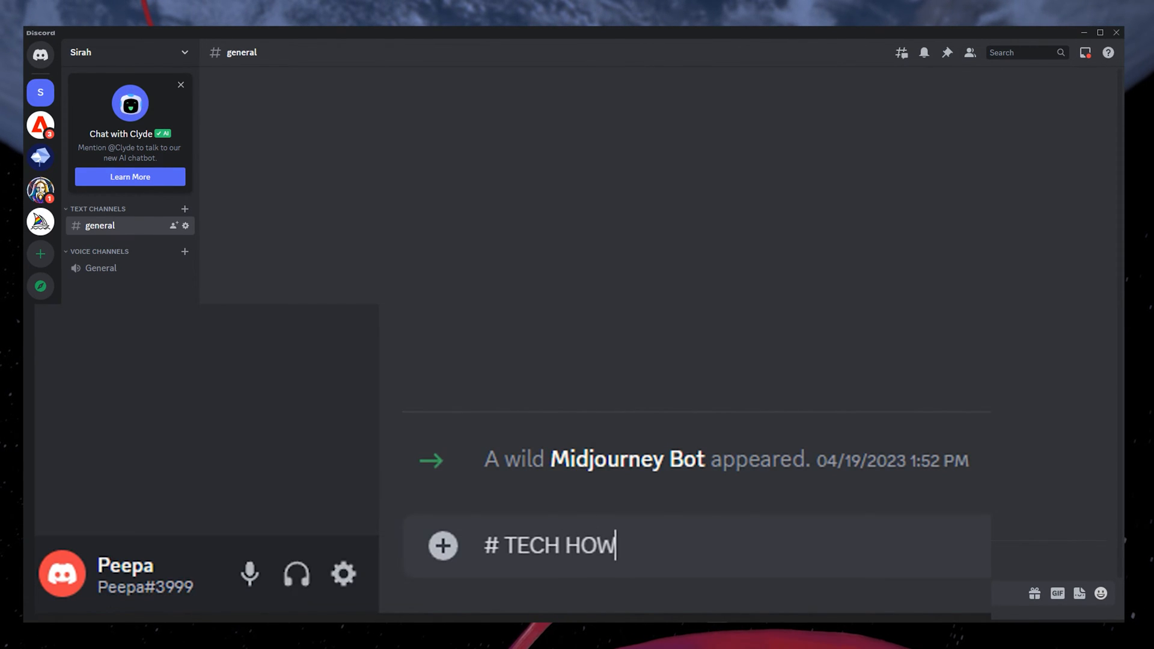
pyautogui.press('enter')
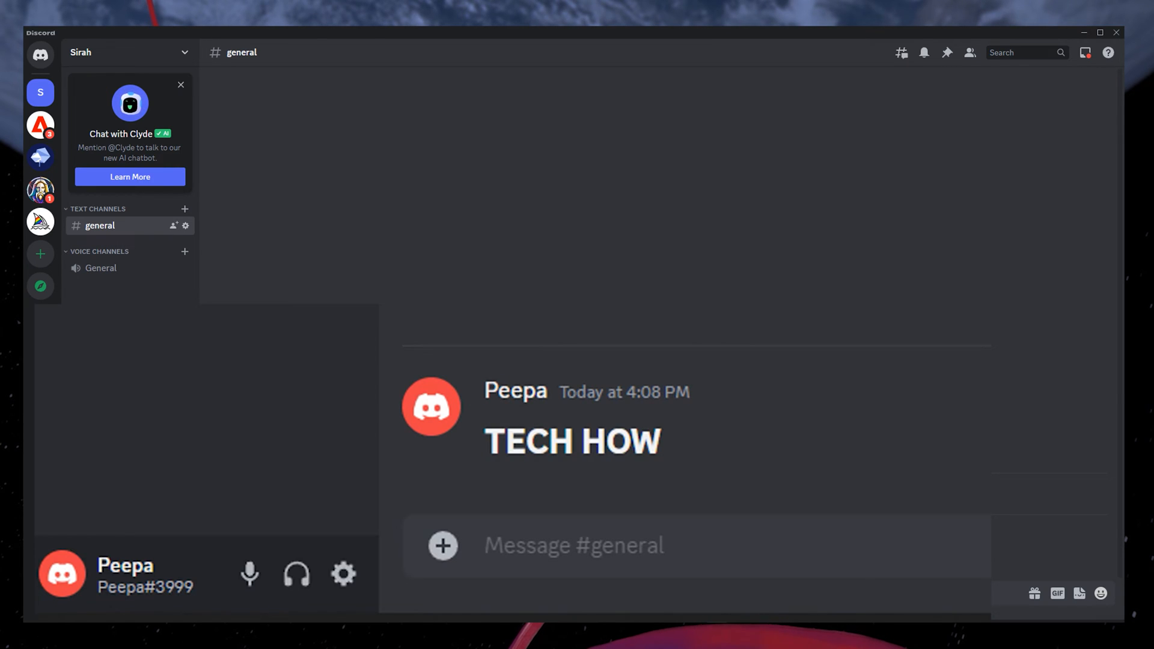
pyautogui.click(573, 546)
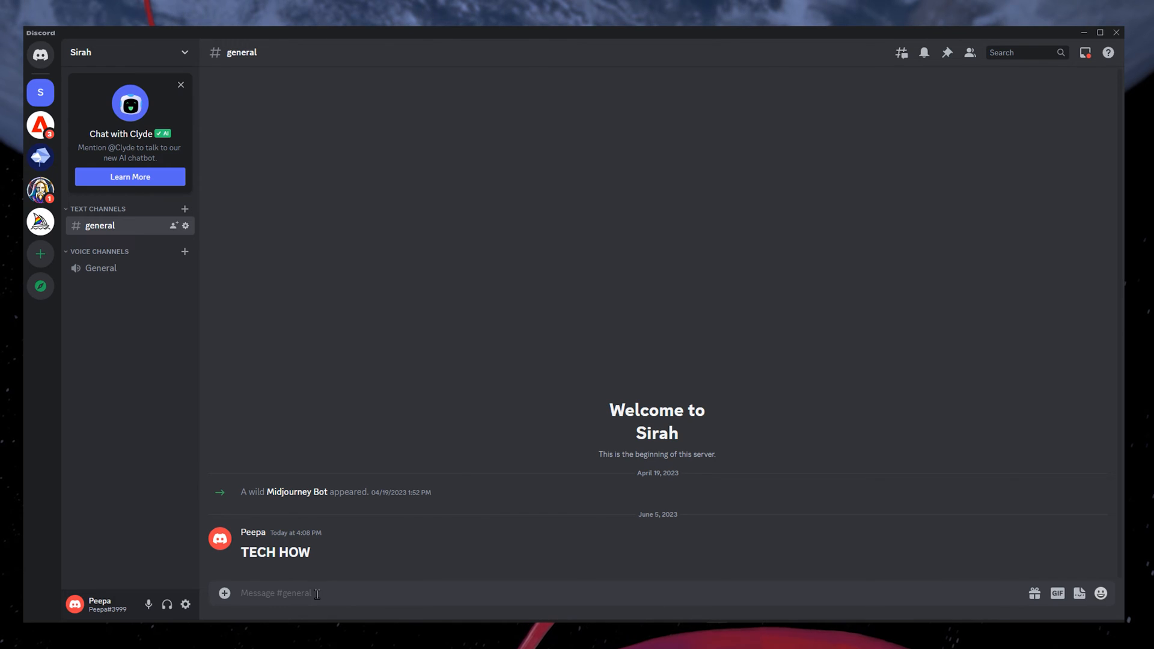
# Send 'Tech' without the # prefix as a normal-sized message under the heading
pyautogui.write('Tech')
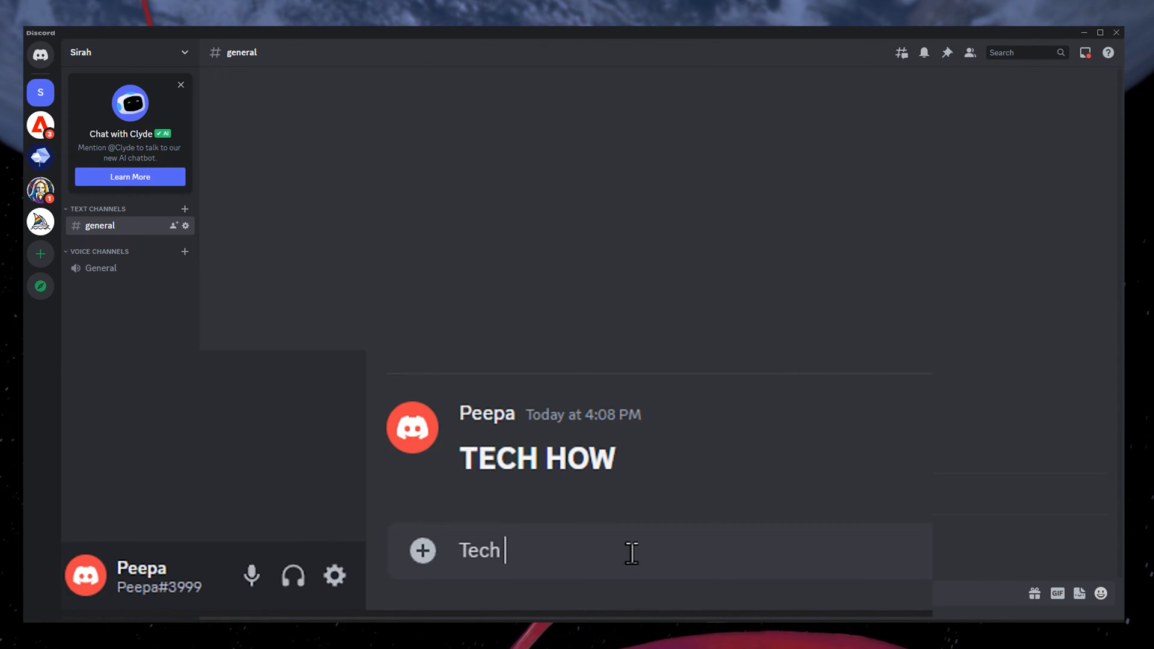
pyautogui.press('enter')
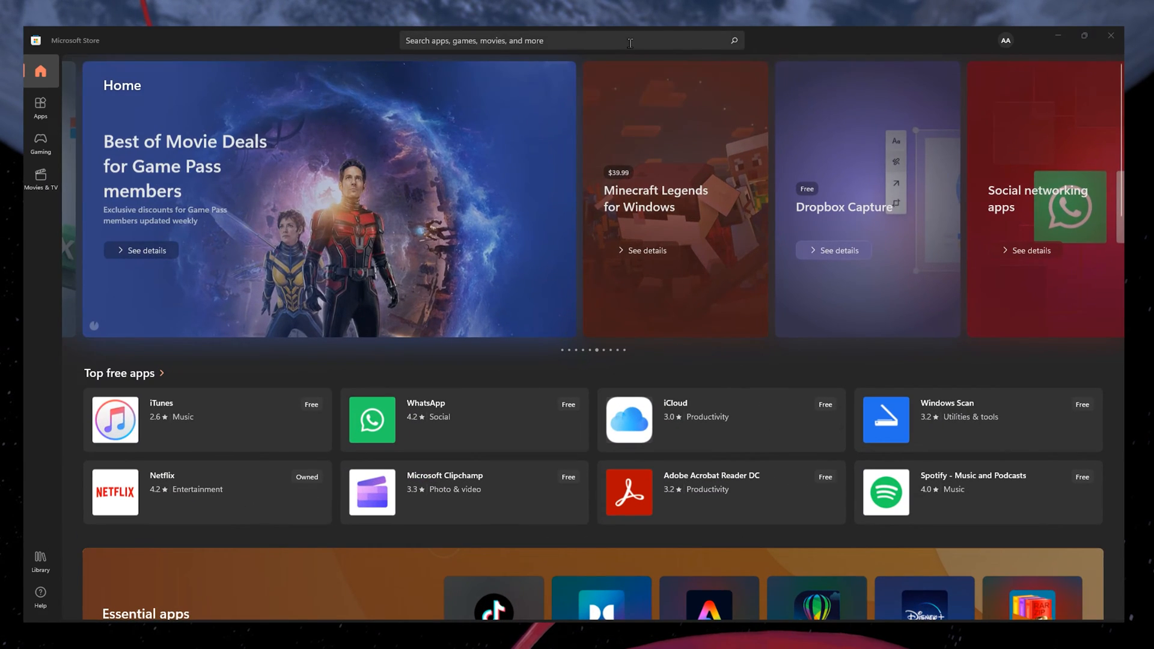
# Run a Microsoft Store search for 'discord'
pyautogui.write('d')
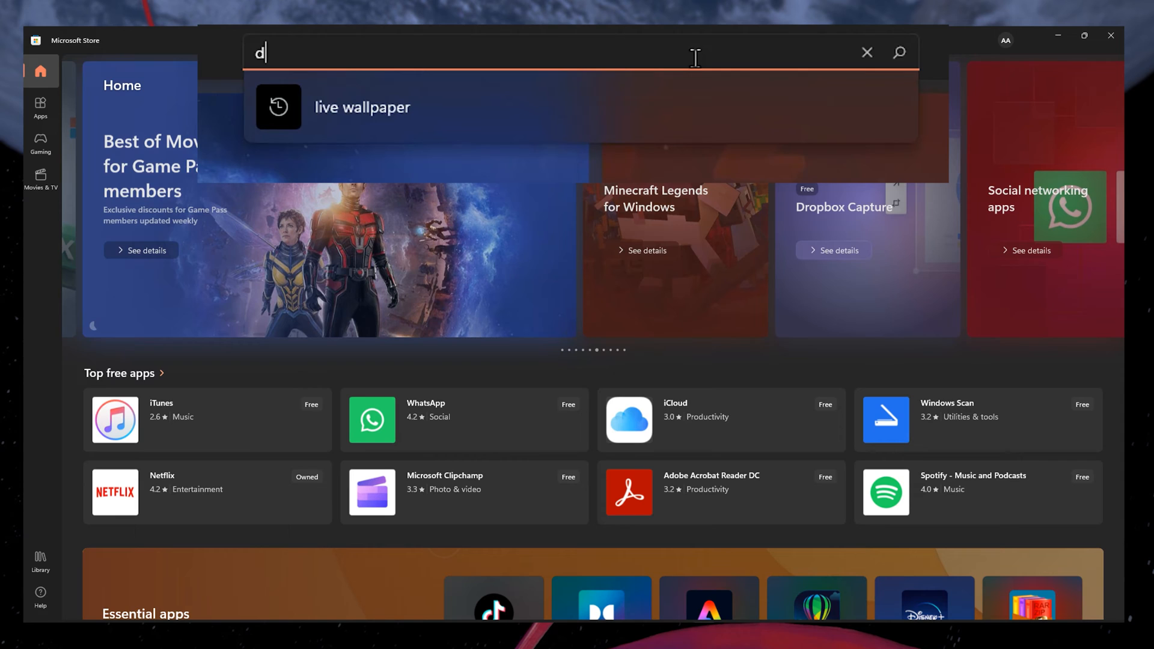
pyautogui.write('iscord')
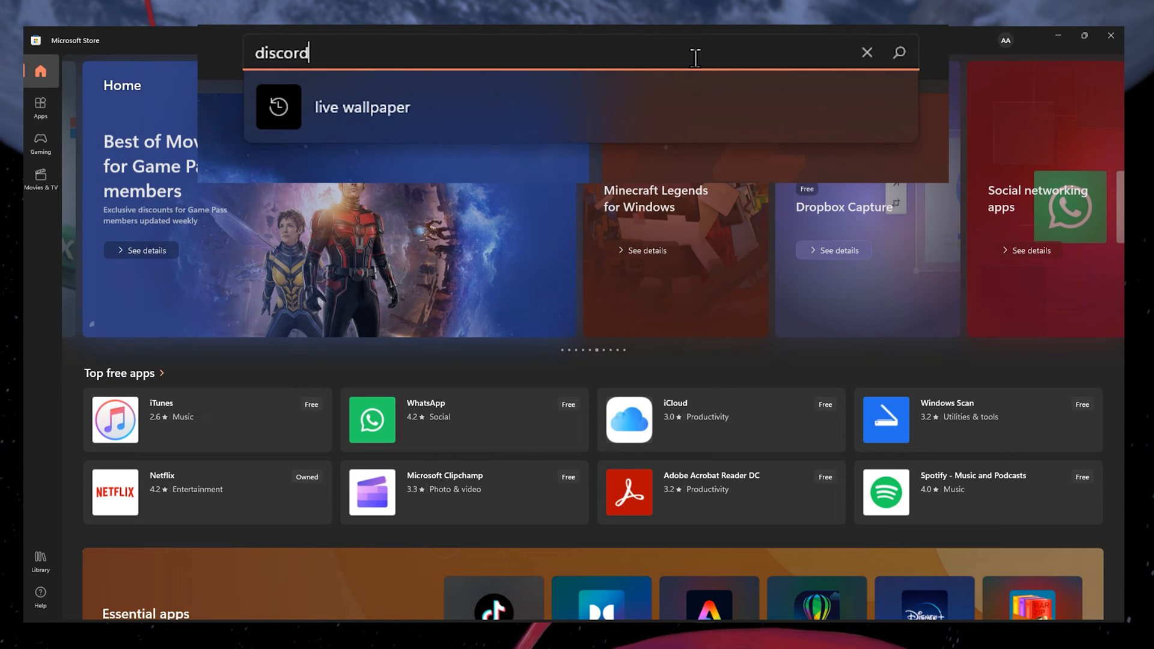
pyautogui.press('enter')
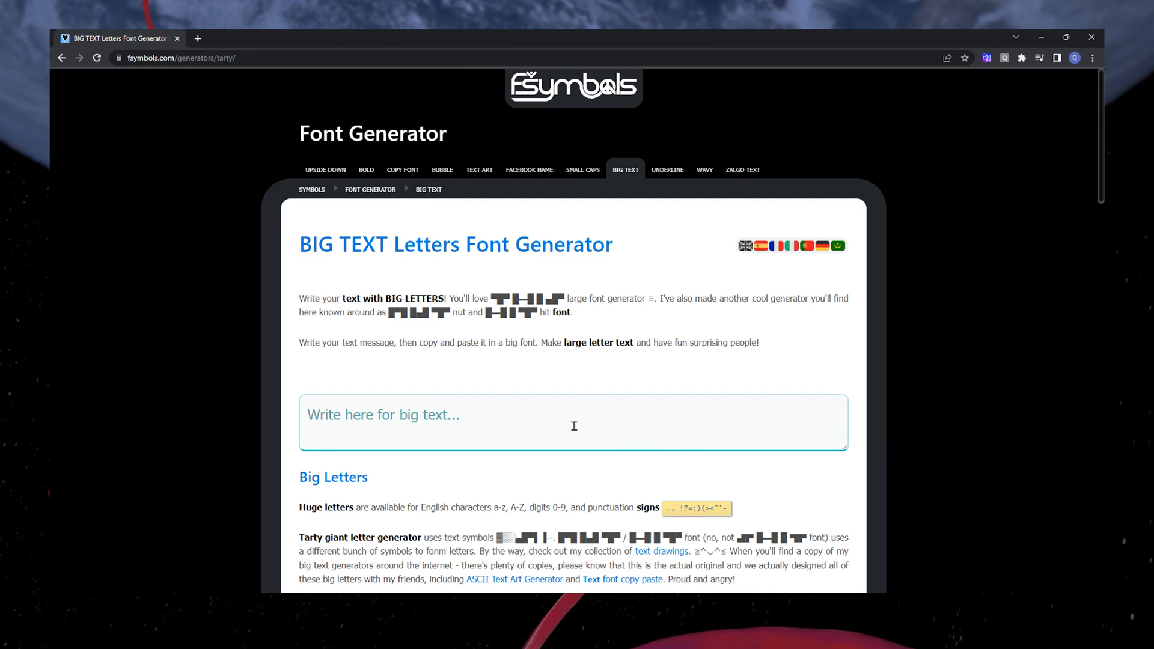
pyautogui.moveTo(540, 427)
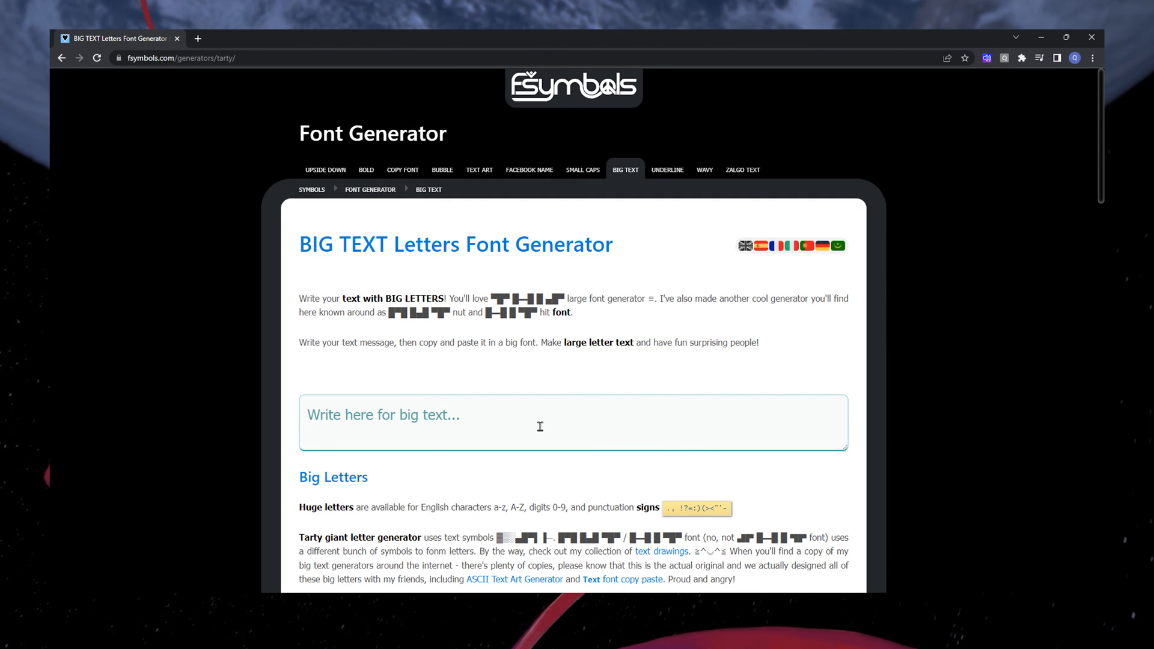
# Enter TECH HOW in the Big Text generator and copy one stylized version
pyautogui.write('TECH')
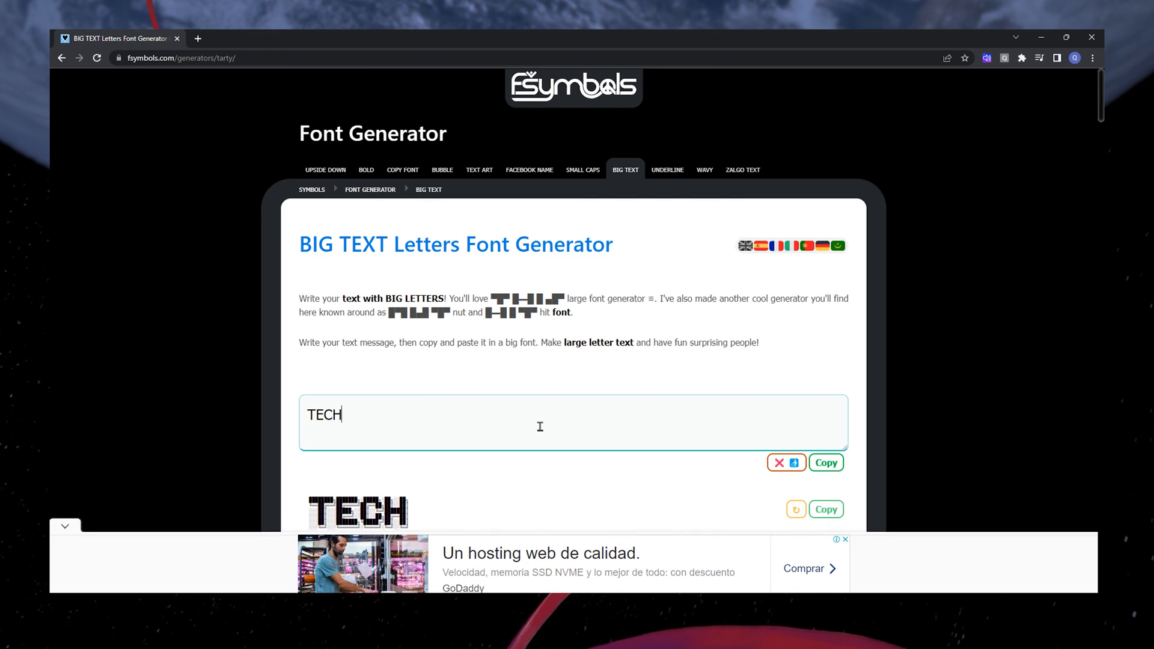
pyautogui.write('HOW')
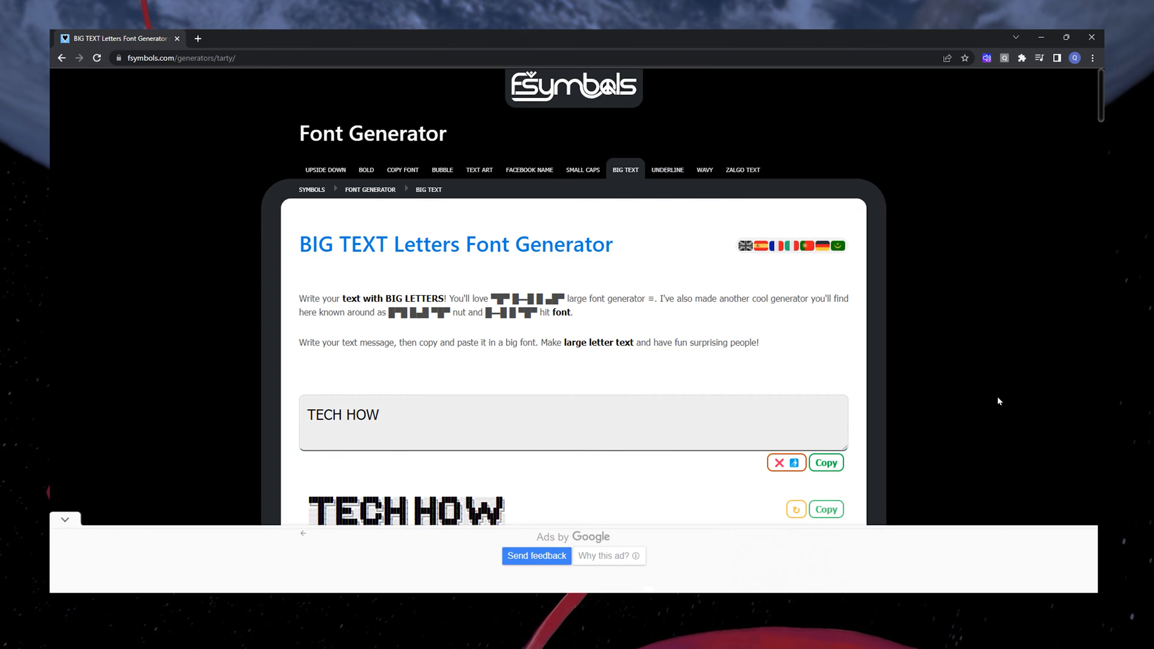
pyautogui.scroll(-3)
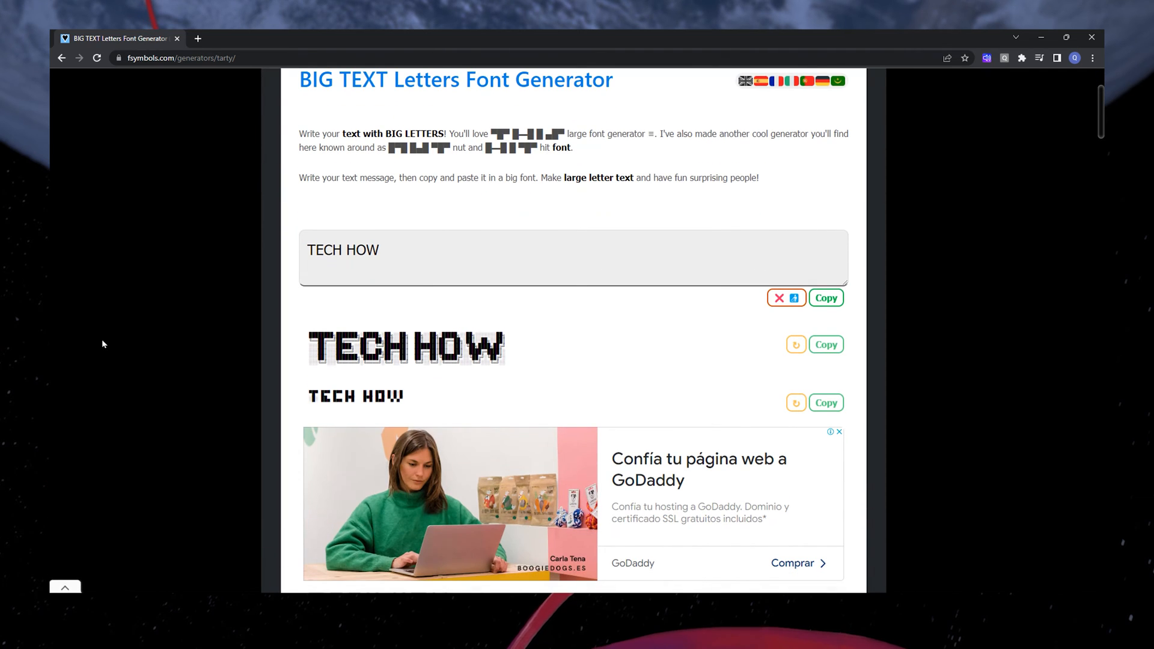
pyautogui.scroll(-3)
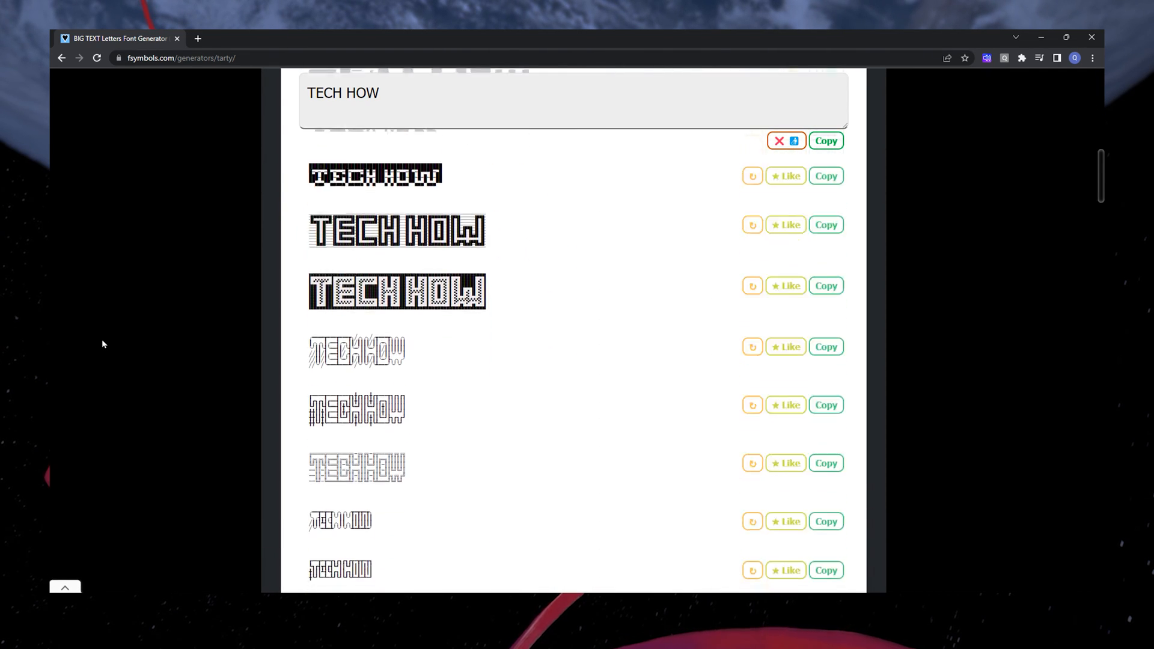
pyautogui.click(825, 369)
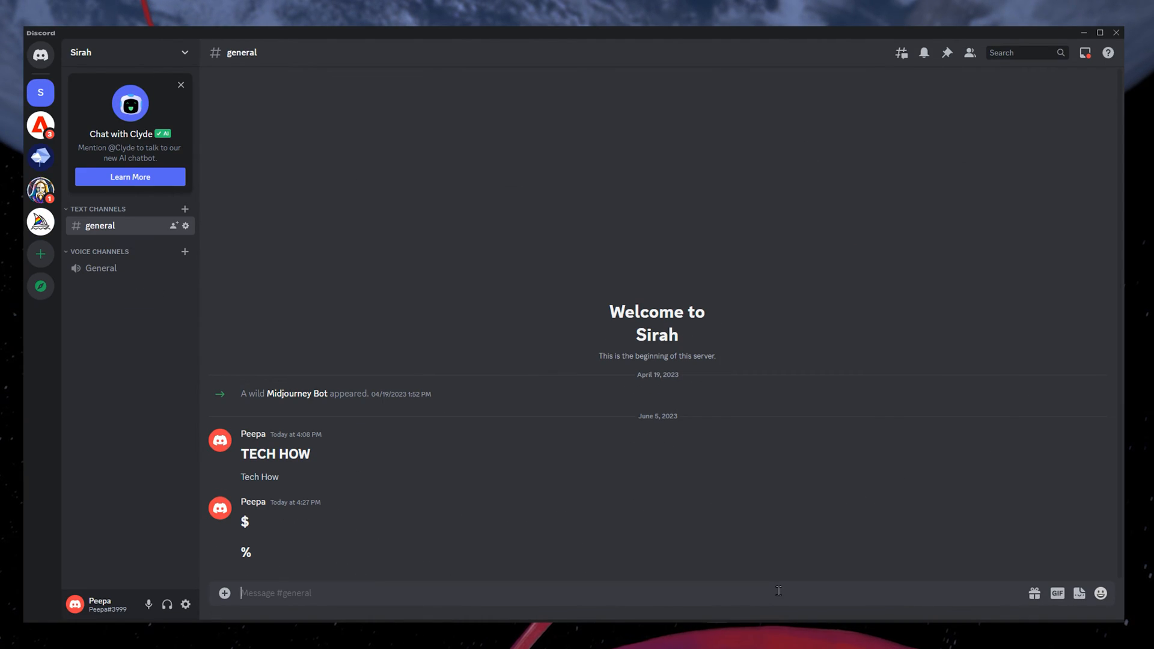
# Post the boxed-letter TECH HOW text and a large 'Wow!' heading in #general
pyautogui.write('TECHHOW')
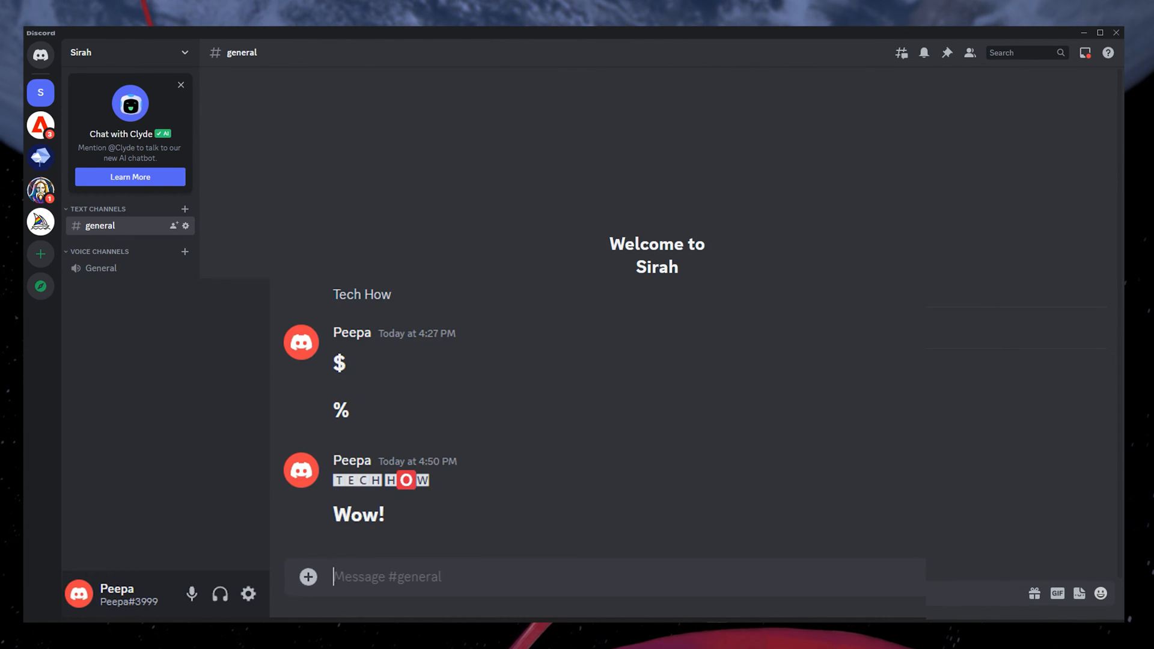
pyautogui.click(1091, 33)
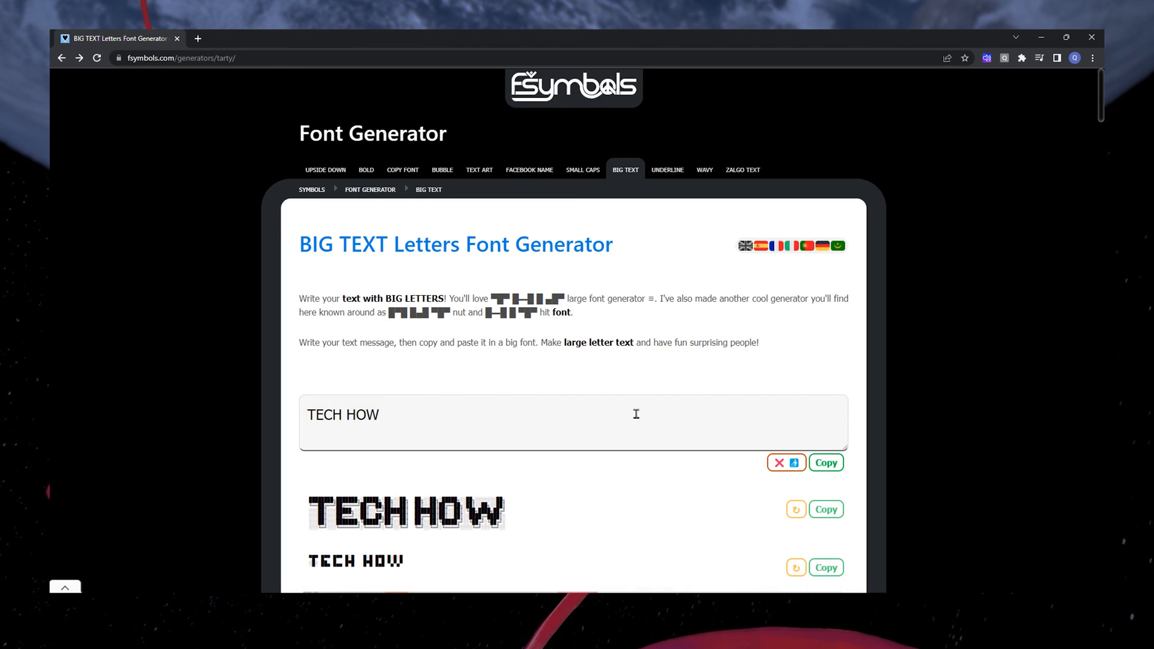
# Switch to the WAVY generator and enter TECH HOW for a wavy-symbol version
pyautogui.click(704, 170)
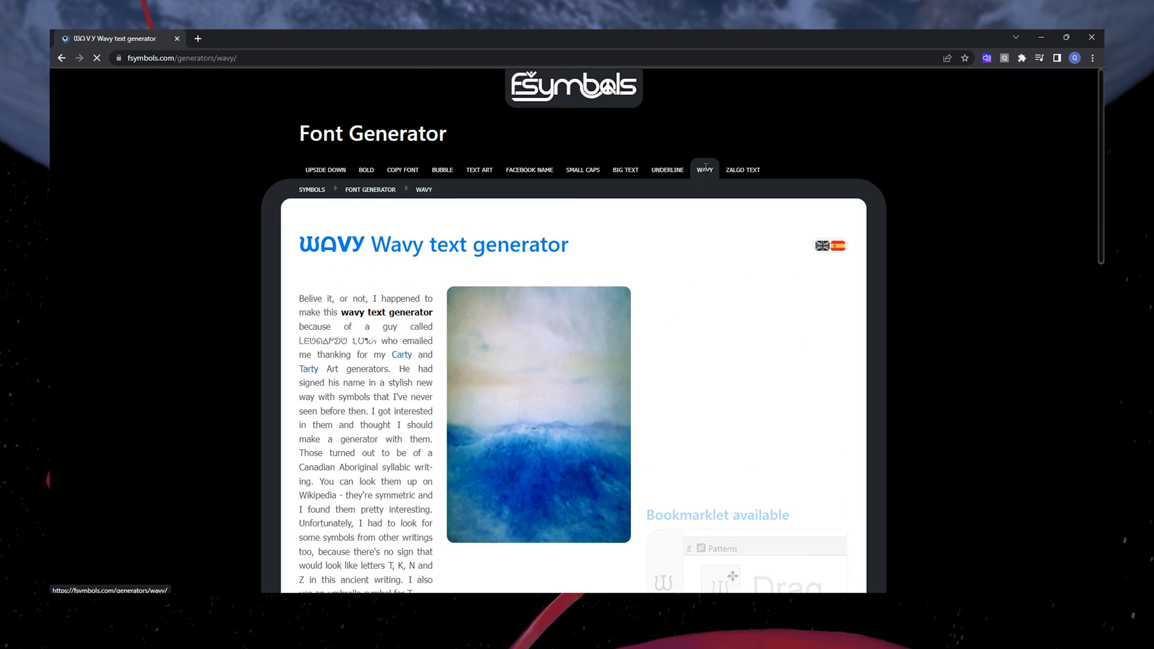
pyautogui.scroll(-3)
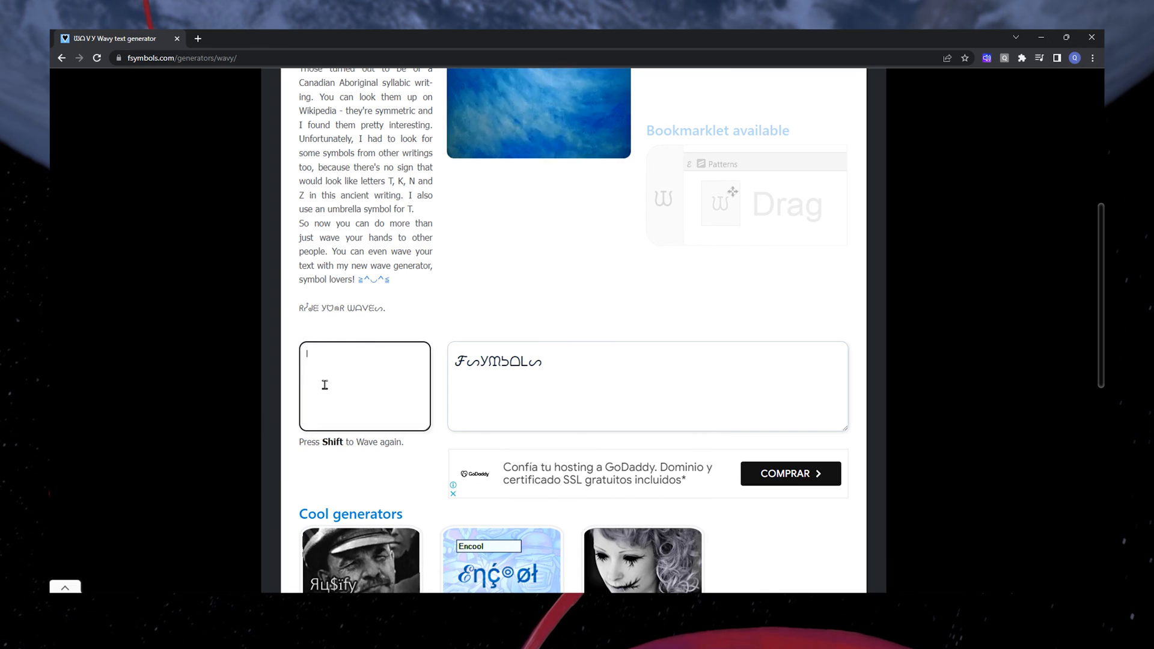
pyautogui.write('TECH H')
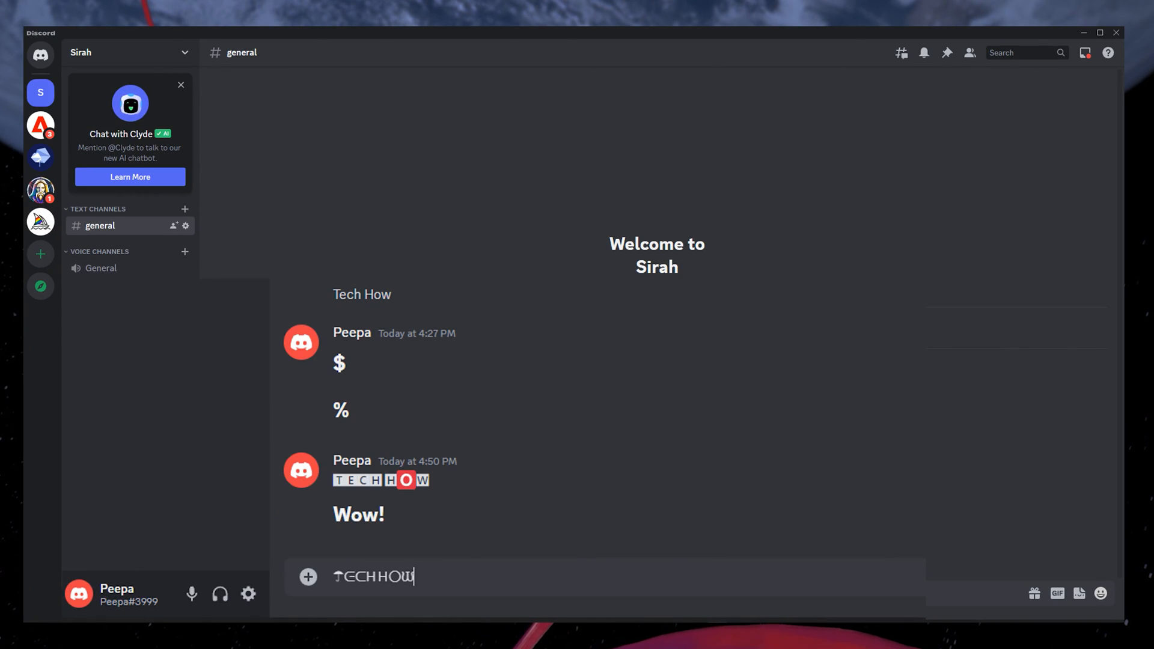
# Send the wavy-styled TECH HOW message in #general
pyautogui.press('enter')
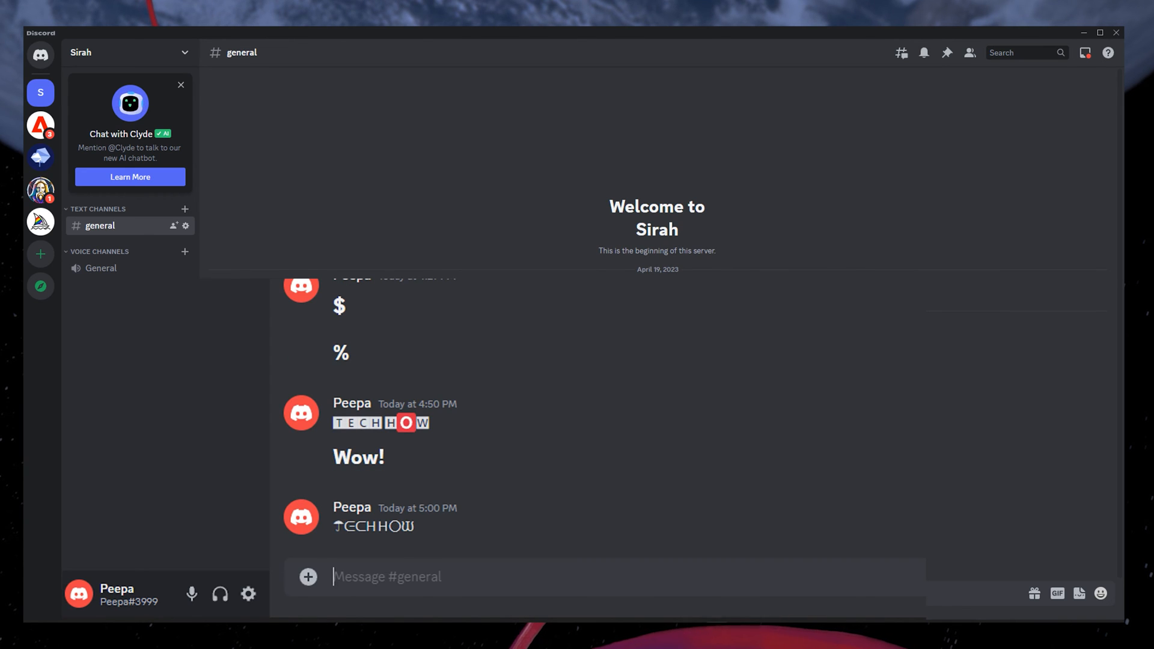